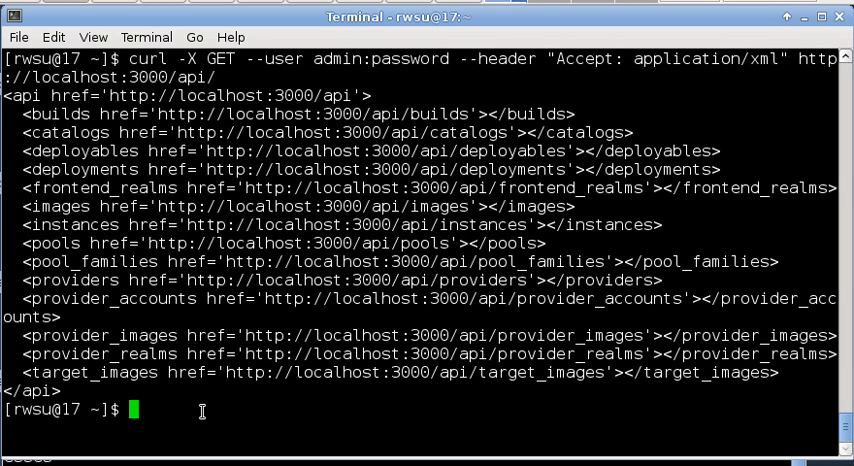
- Run a curl GET with Accept: application/xml against localhost:3000/api/frontend_realms as admin
type("curl -X GET --user admin:password --header \"Accept: application/xml\" http://localhost:3000/api/front")
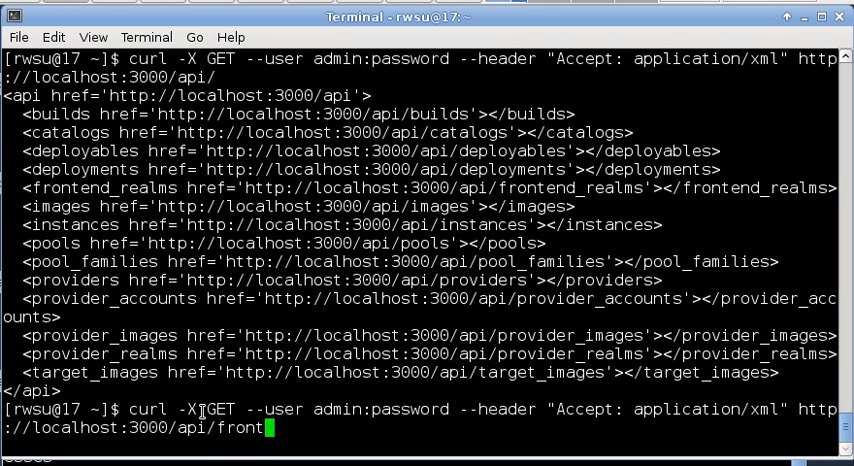
type("end")
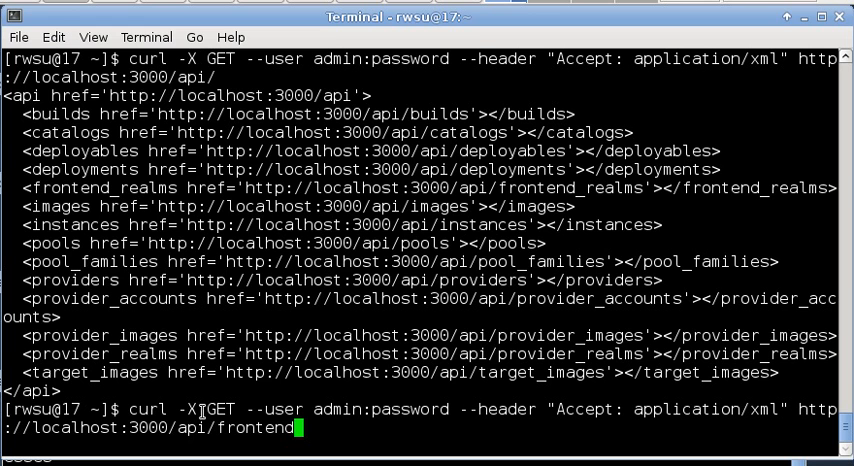
type("_realm")
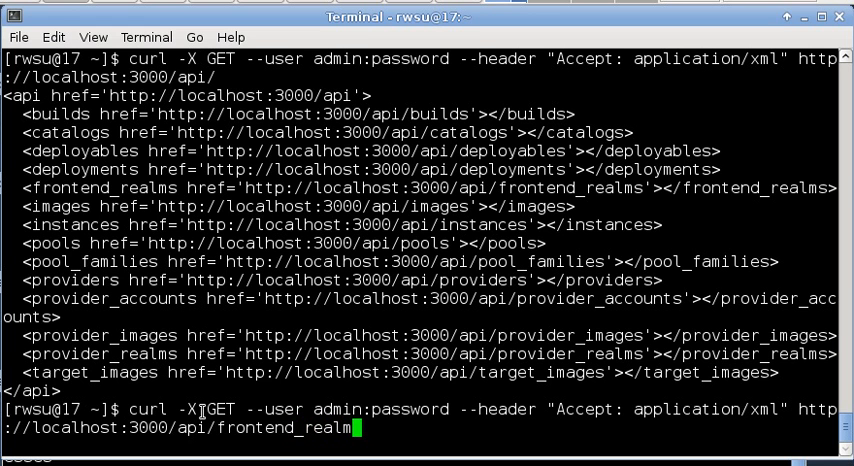
key("Return")
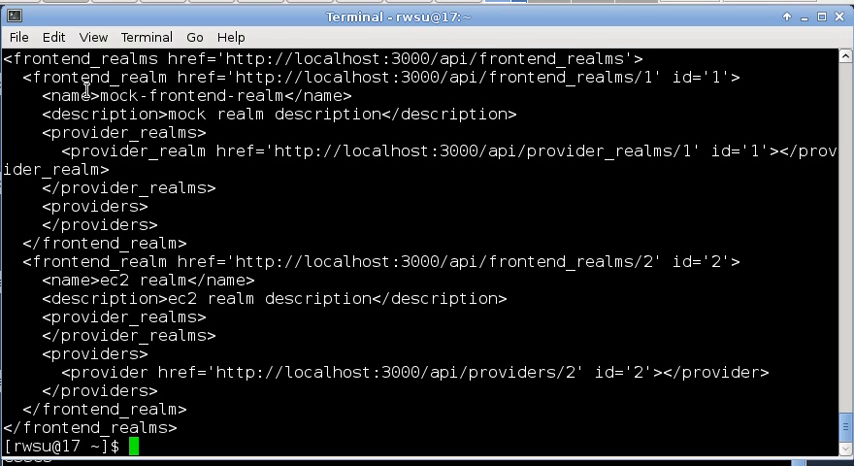
mouse_move(128, 113)
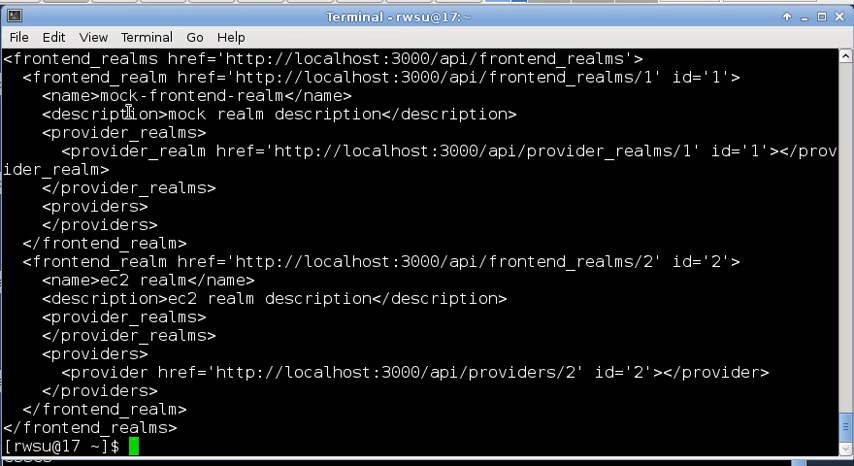
mouse_move(218, 131)
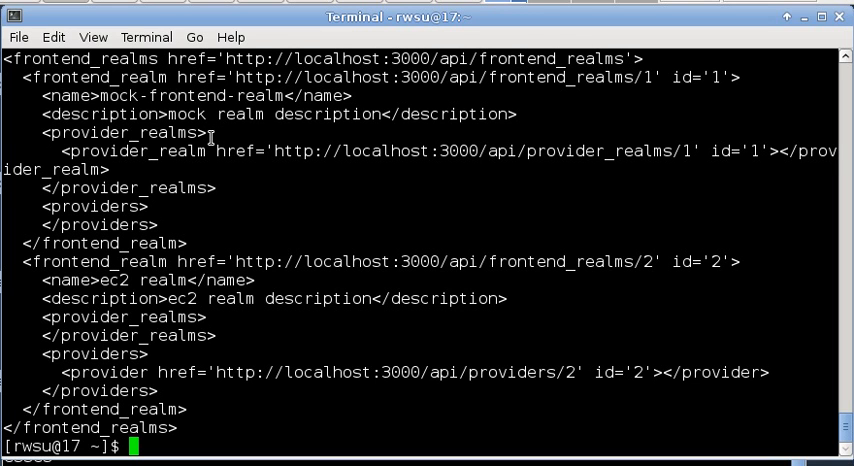
mouse_move(158, 96)
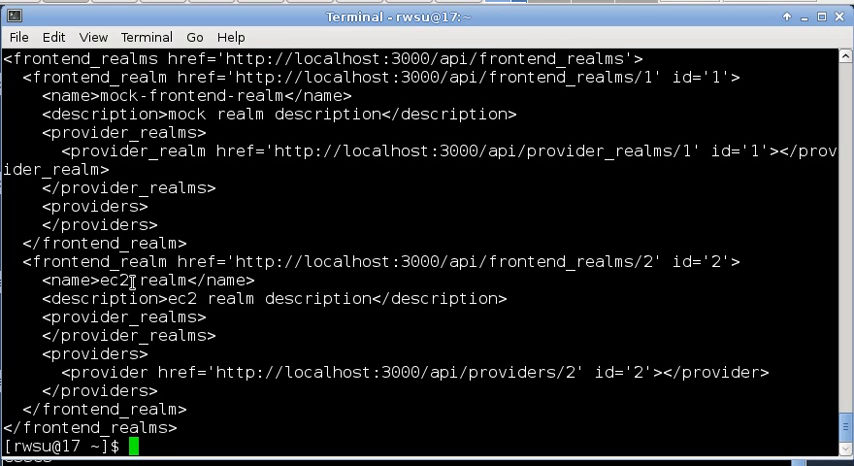
mouse_move(365, 307)
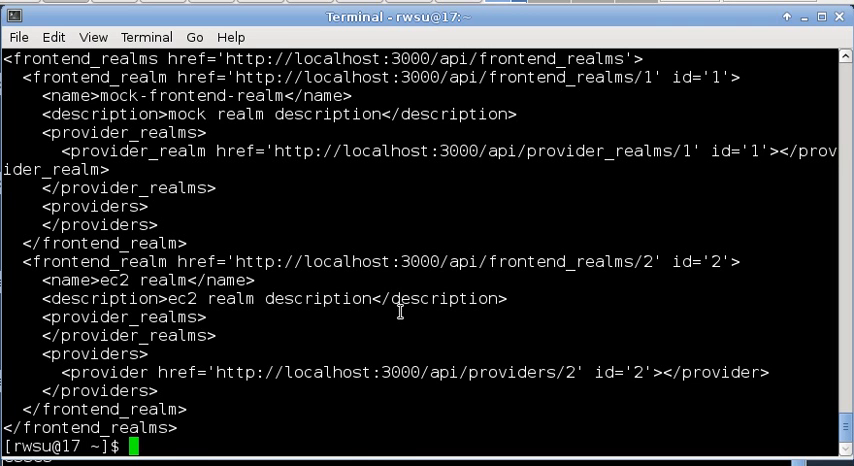
- Run the same curl GET against /api/frontend_realms/1 to fetch mock-frontend-realm's XML
type("curl -X GET --user admin:password --header \"Accept: application/xml\" http://localhost:3000/api/frontend_realms/")
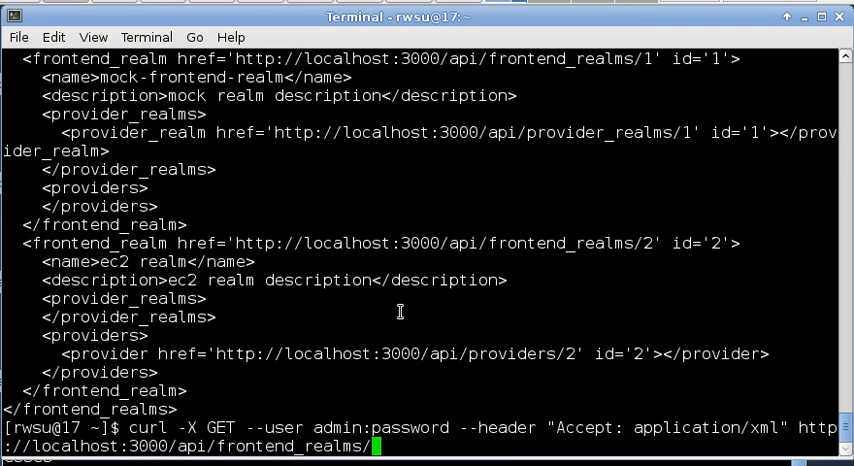
key("Return")
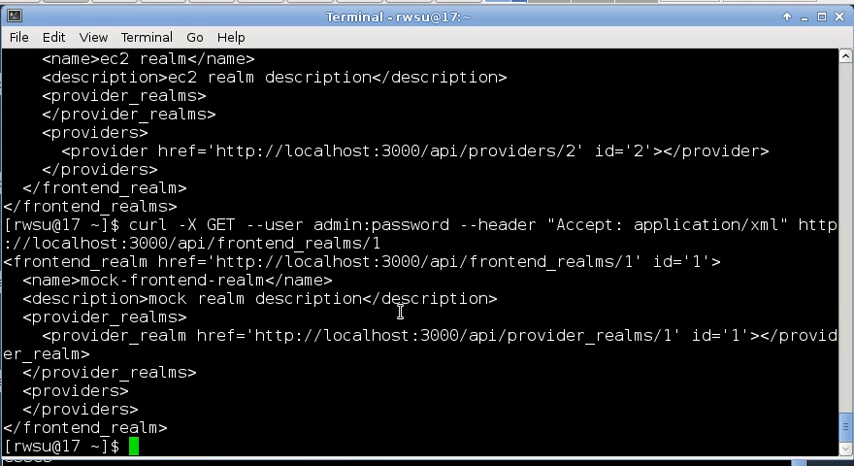
- Enter the curl GET with Accept: application/xml against localhost:3000/api/instances
type("curl -X GET --user admin:password --header \"Accept: application/xml\" http://localhost:3000/api/fron")
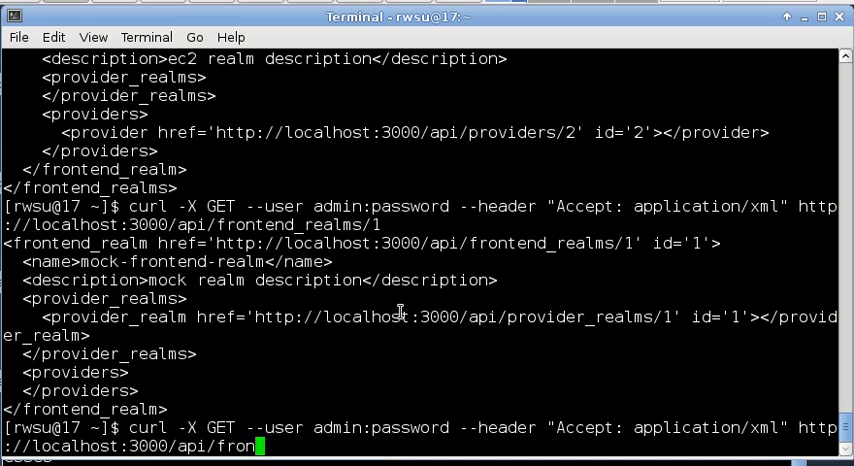
type("inst")
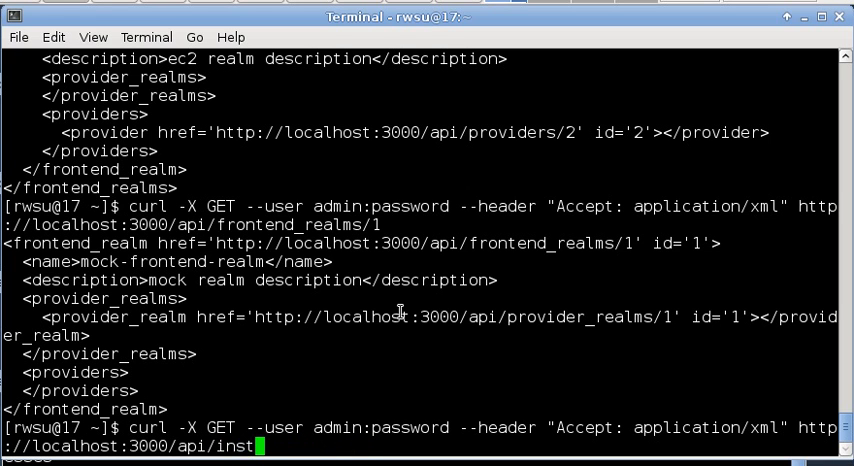
type("ances")
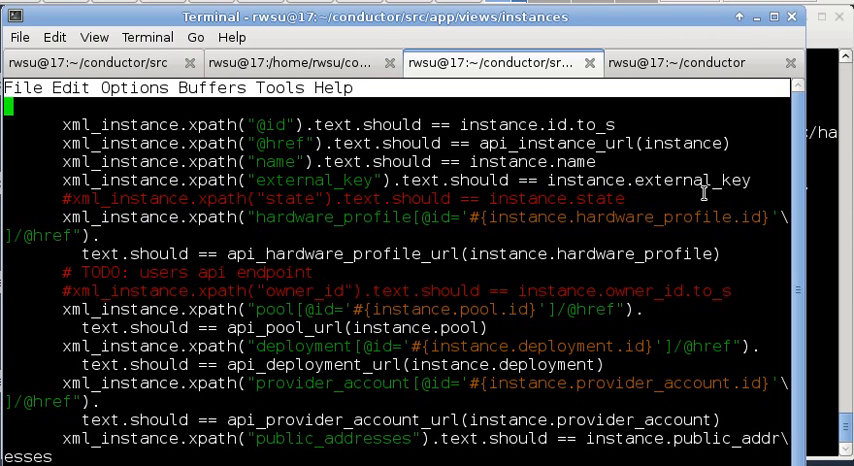
mouse_move(320, 264)
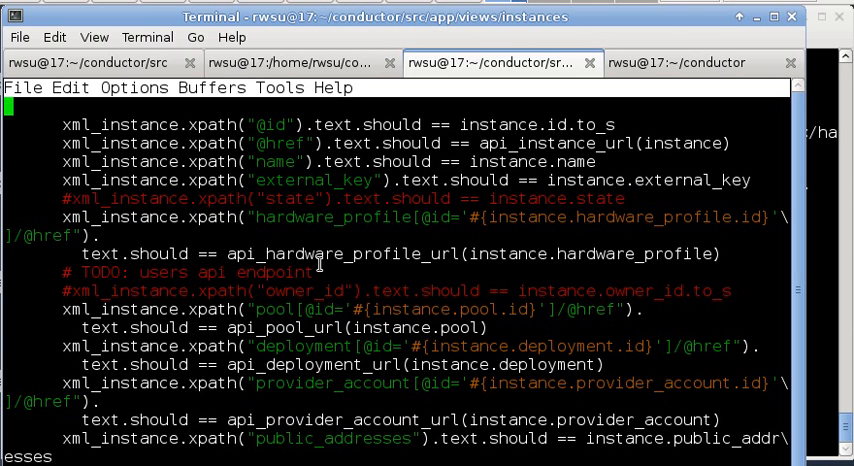
scroll("down", 3)
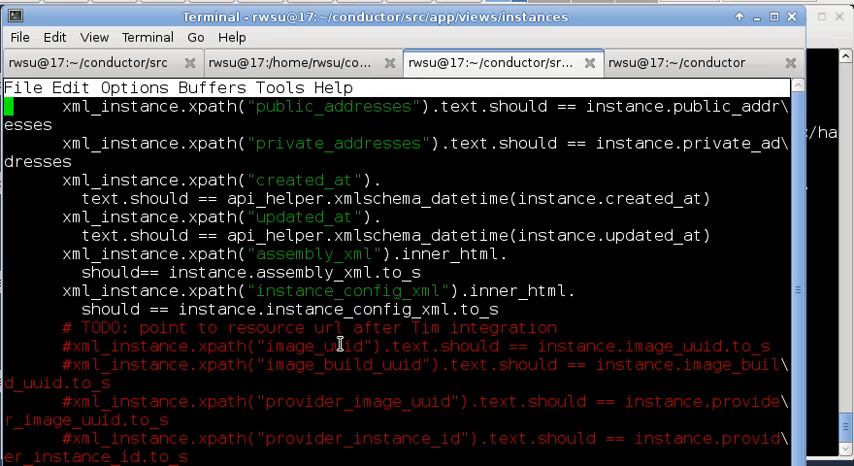
scroll("down", 3)
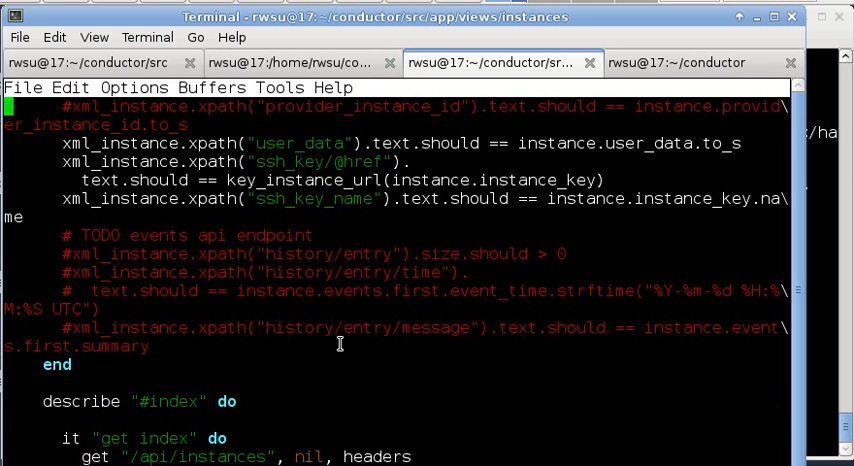
mouse_move(303, 278)
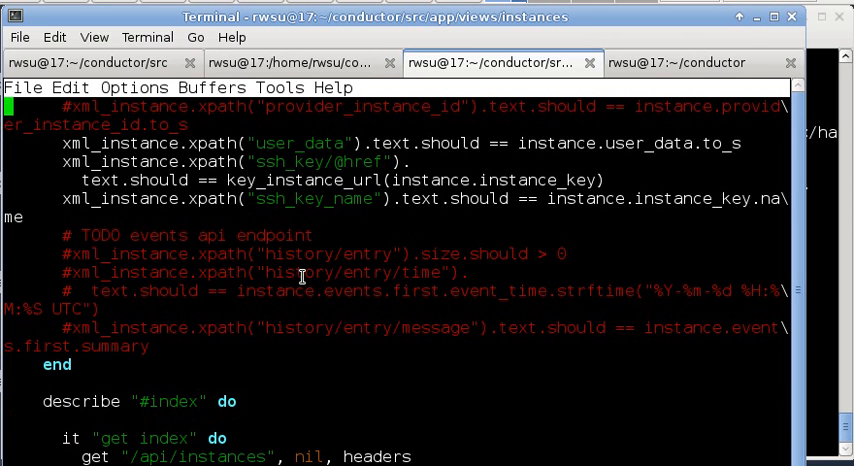